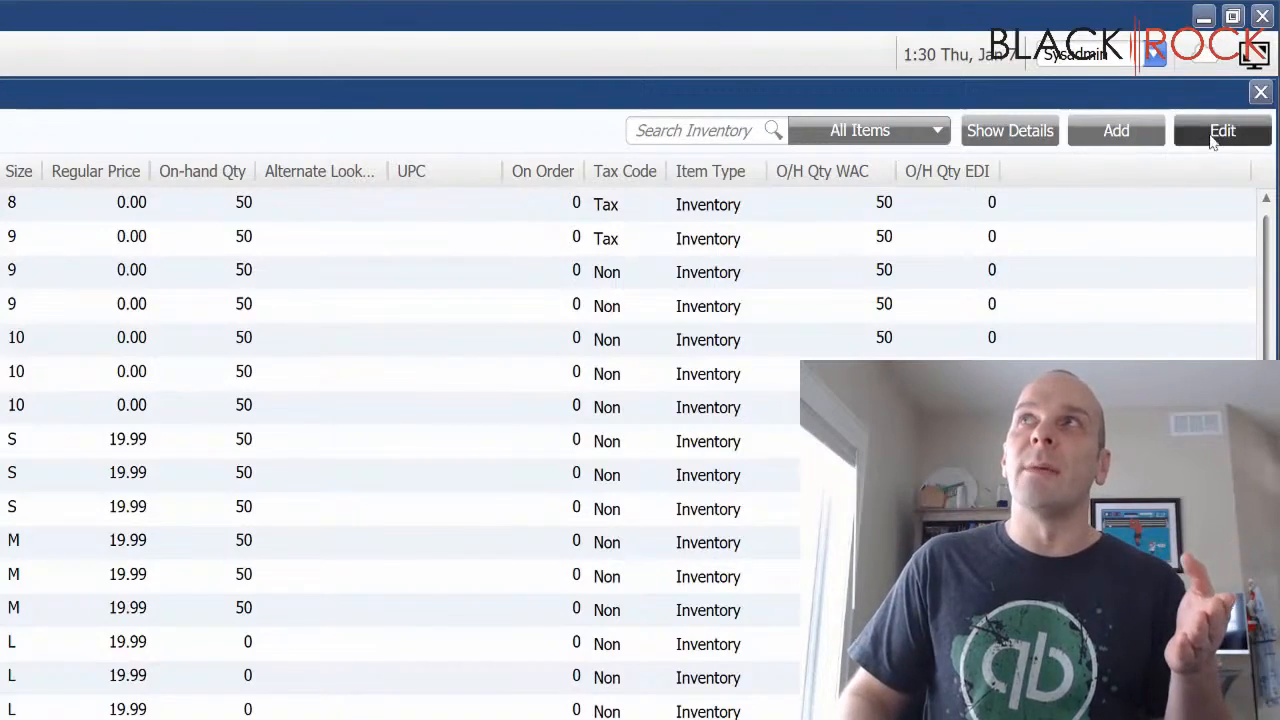
left_click(1222, 130)
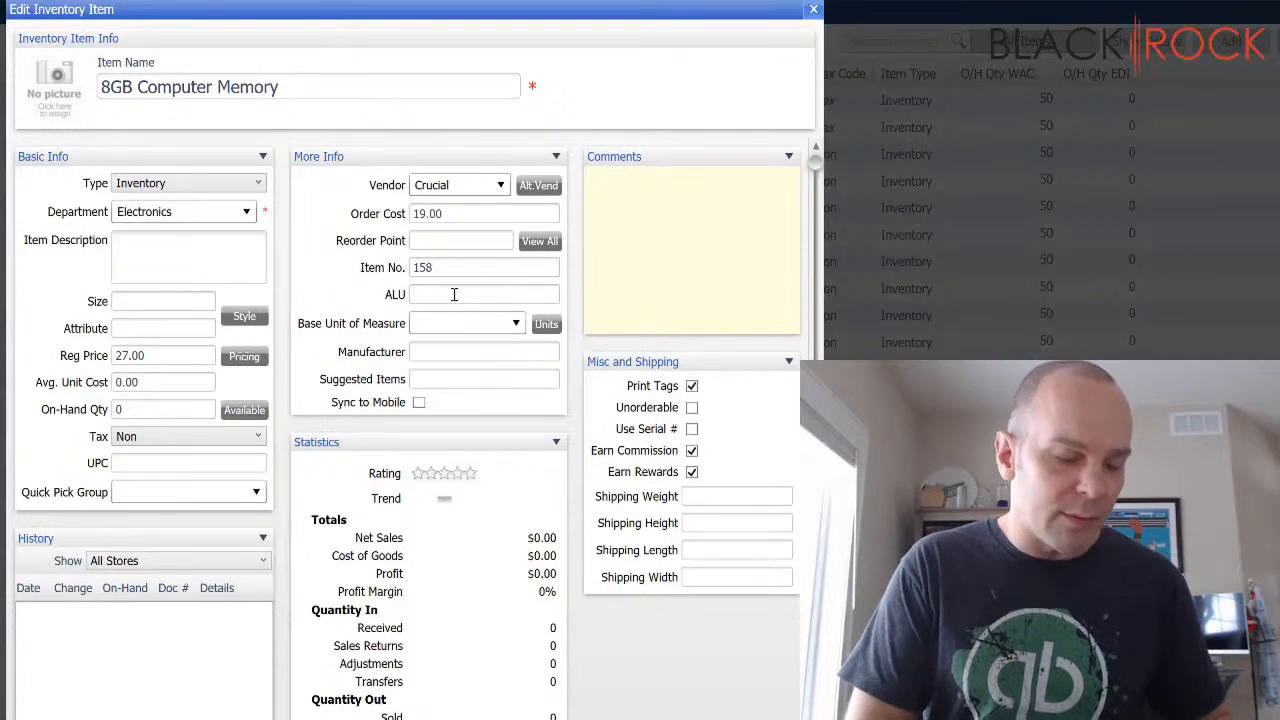
type("2R5417")
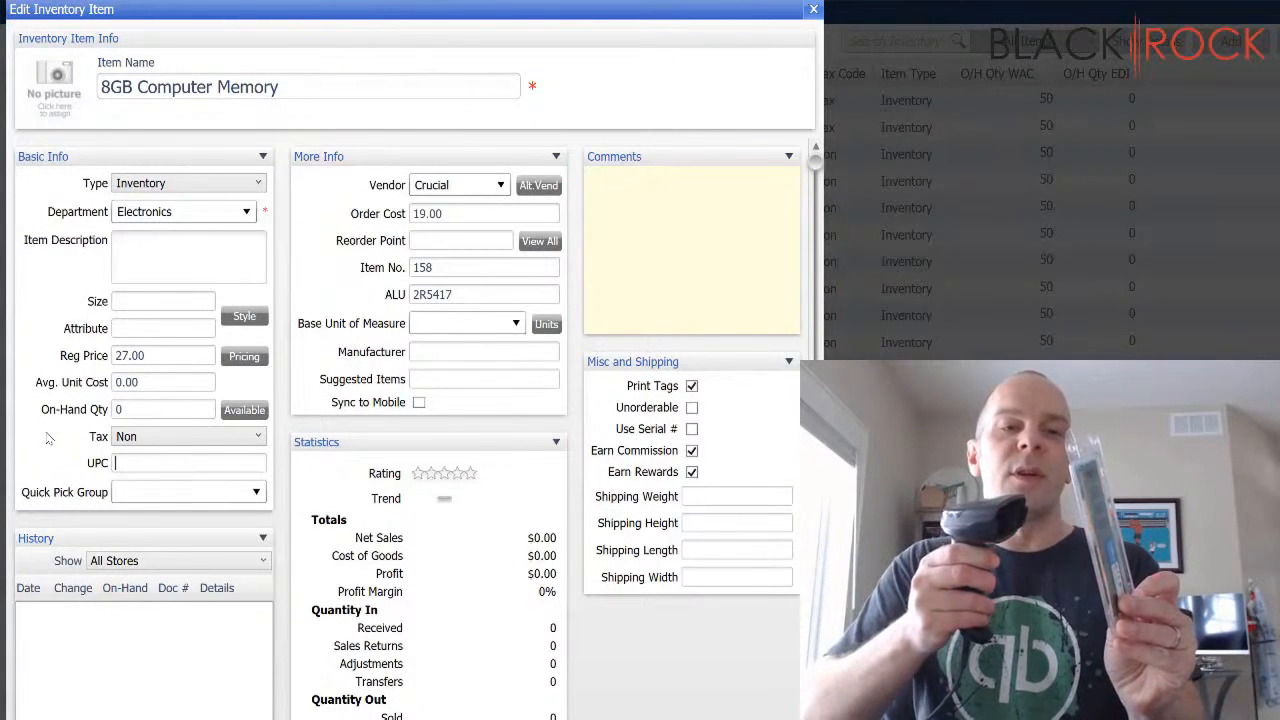
type("0649528762496")
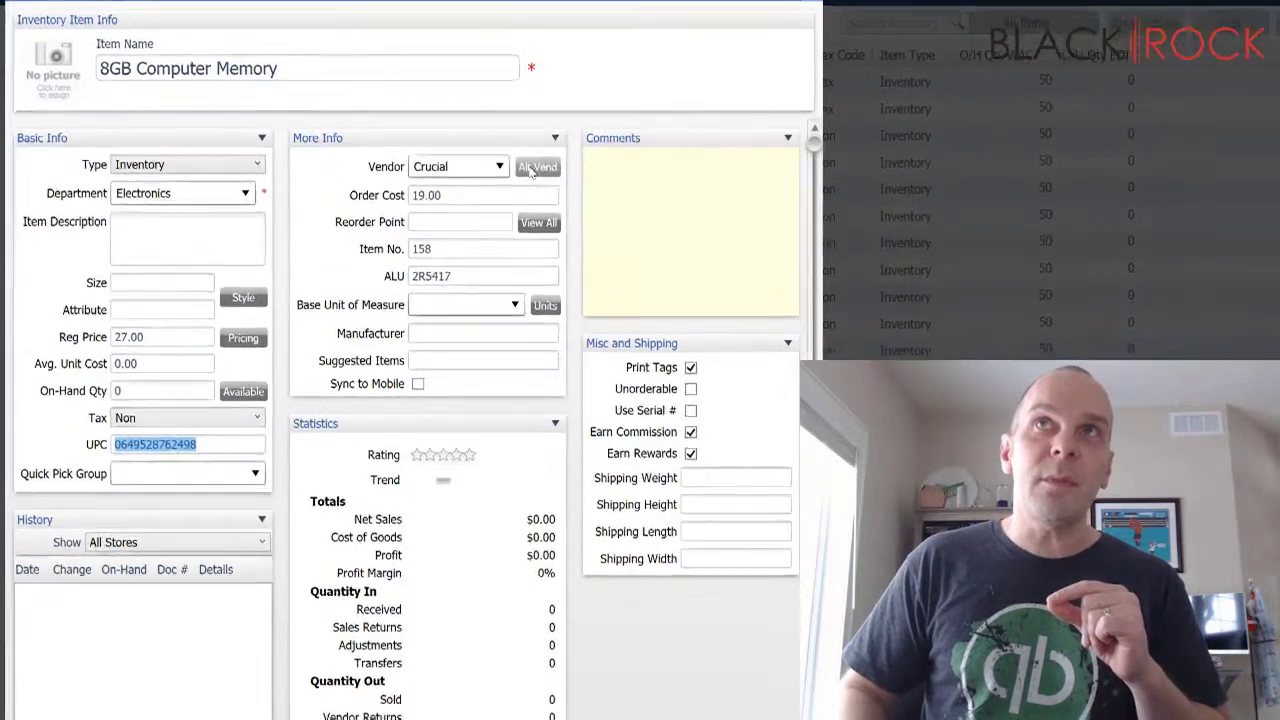
Step: Choose HP as alternate Vendor Name 2 and enter Kingston as Vendor Name 3
left_click(537, 166)
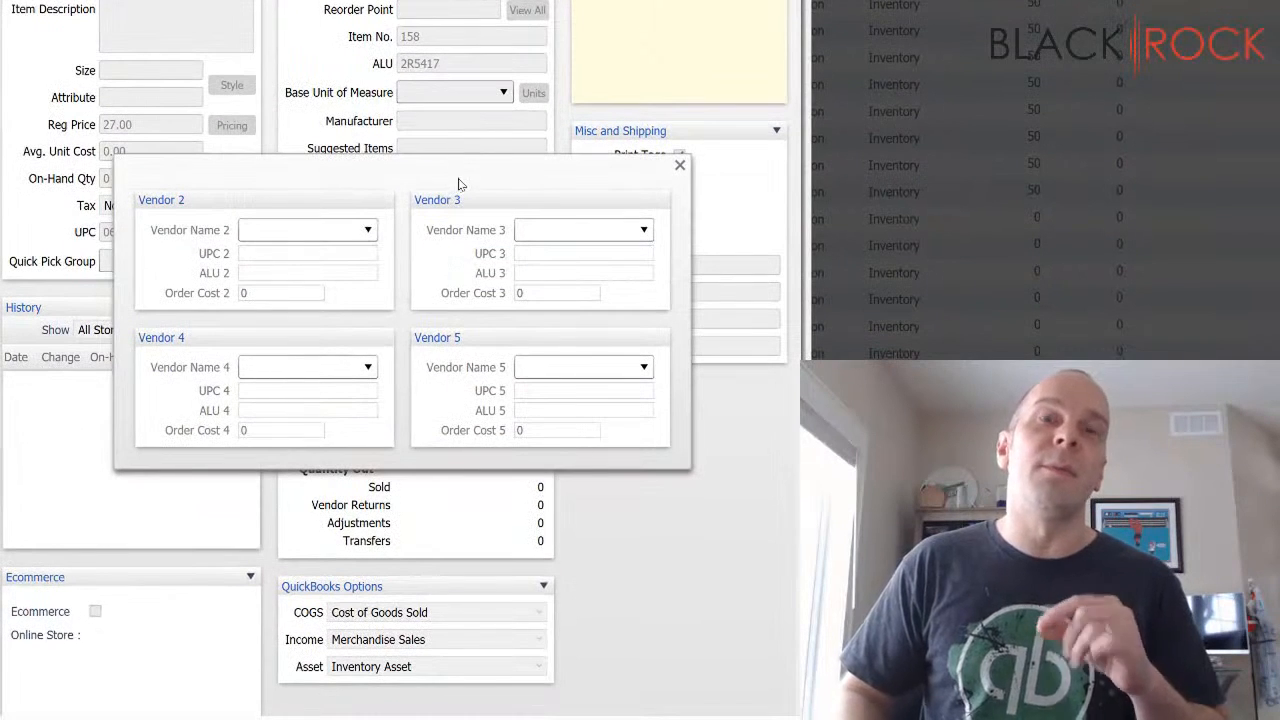
left_click(300, 230)
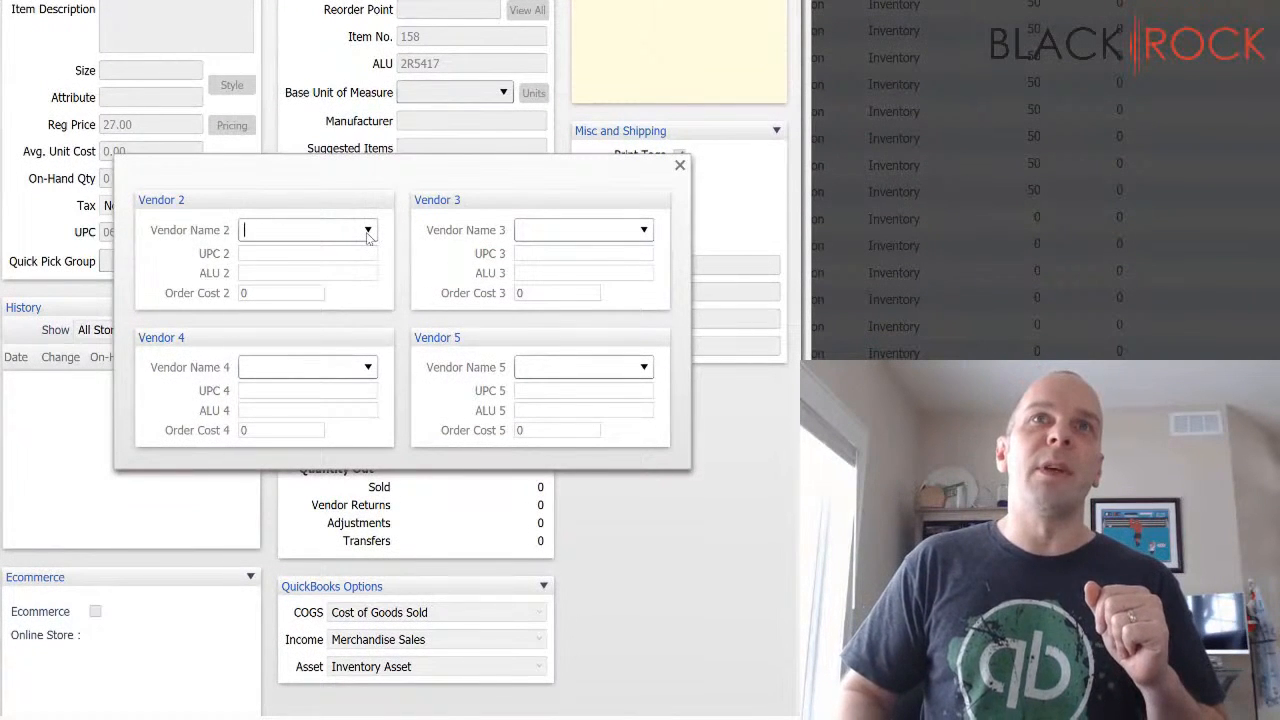
left_click(368, 230)
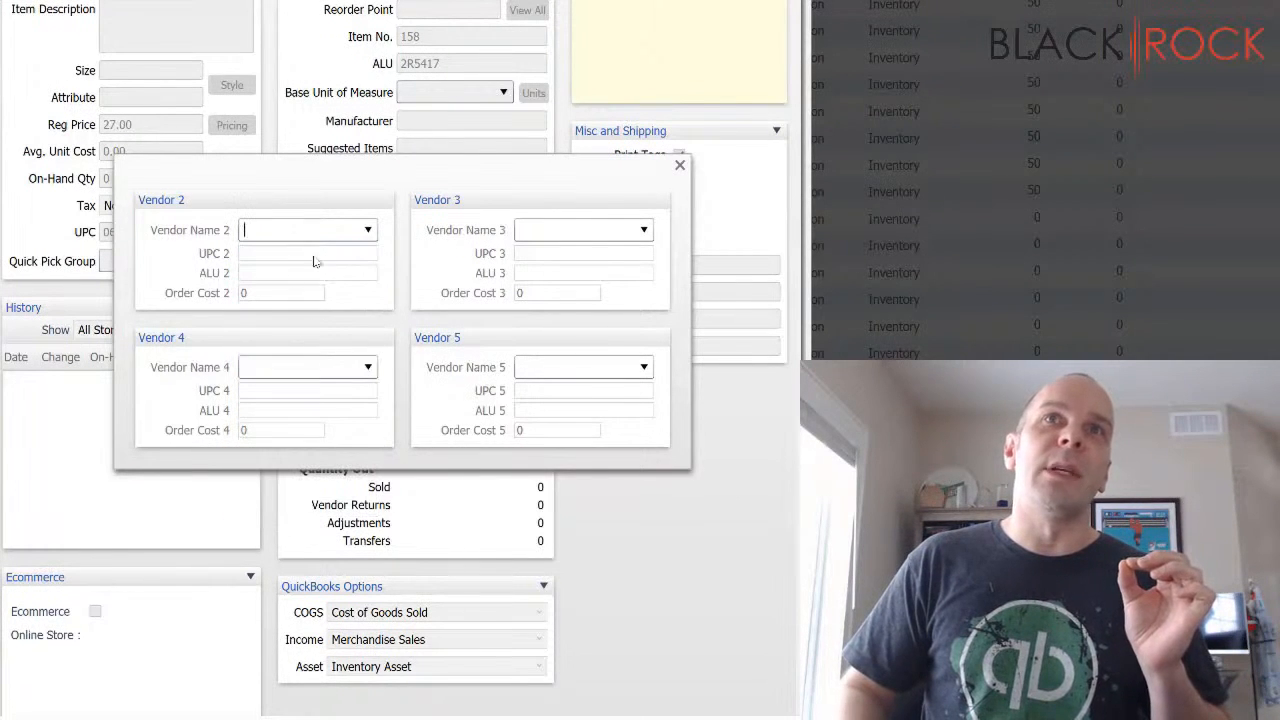
left_click(366, 230)
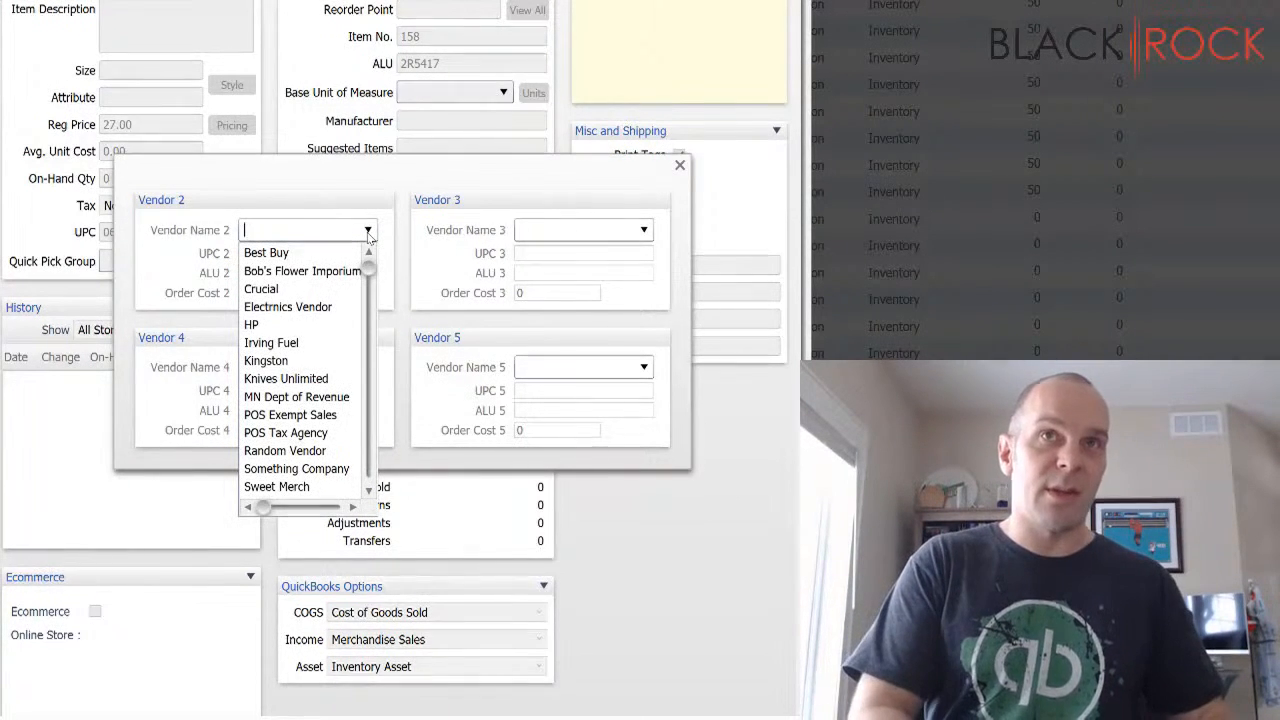
left_click(250, 324)
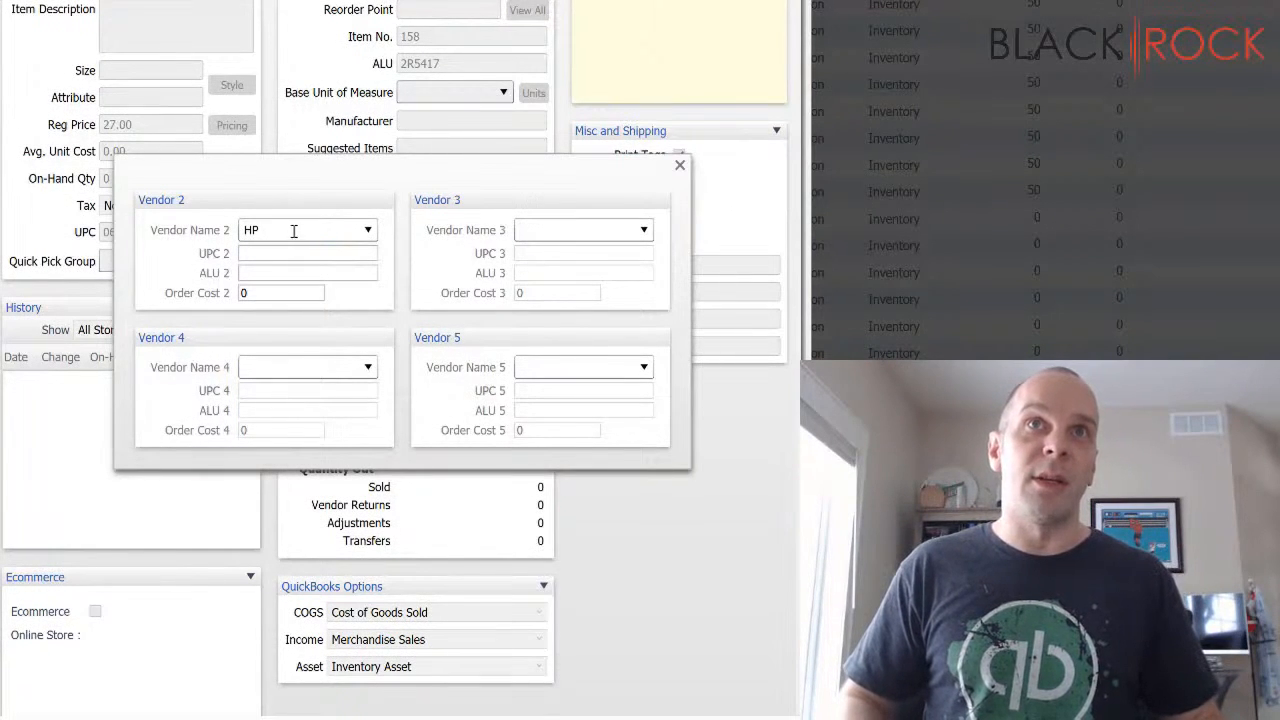
left_click(643, 230)
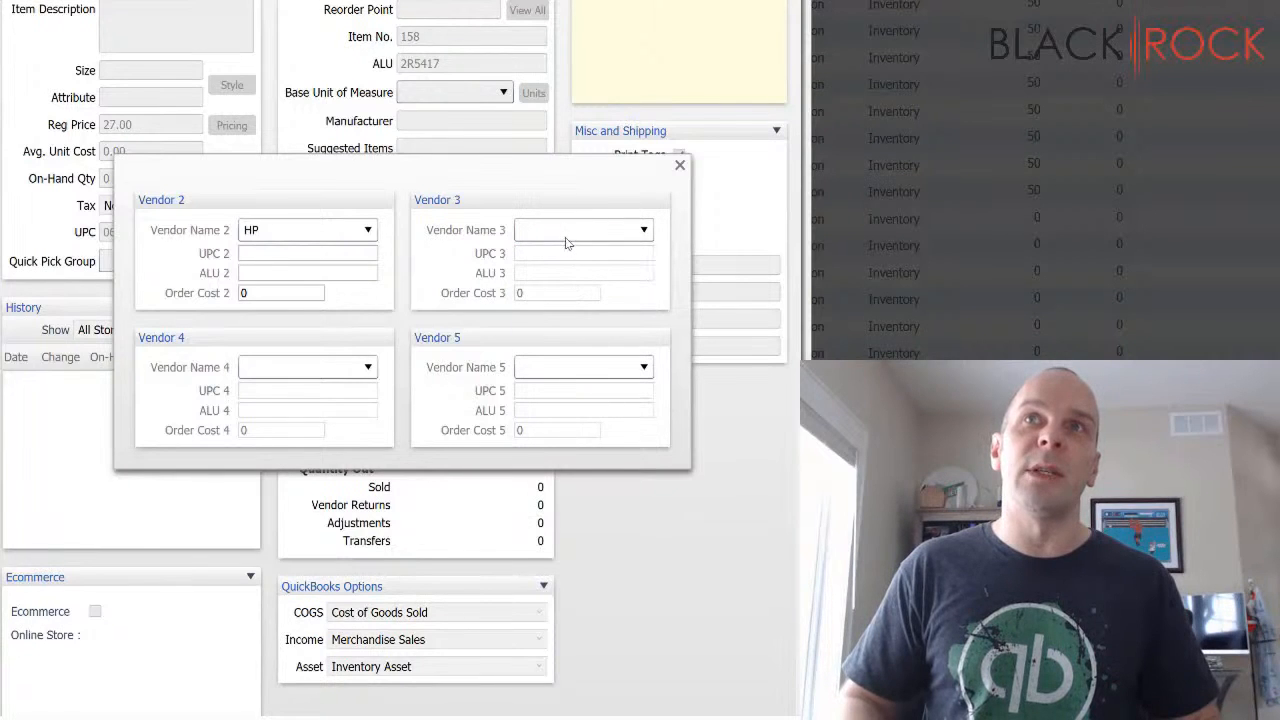
type("Kingston")
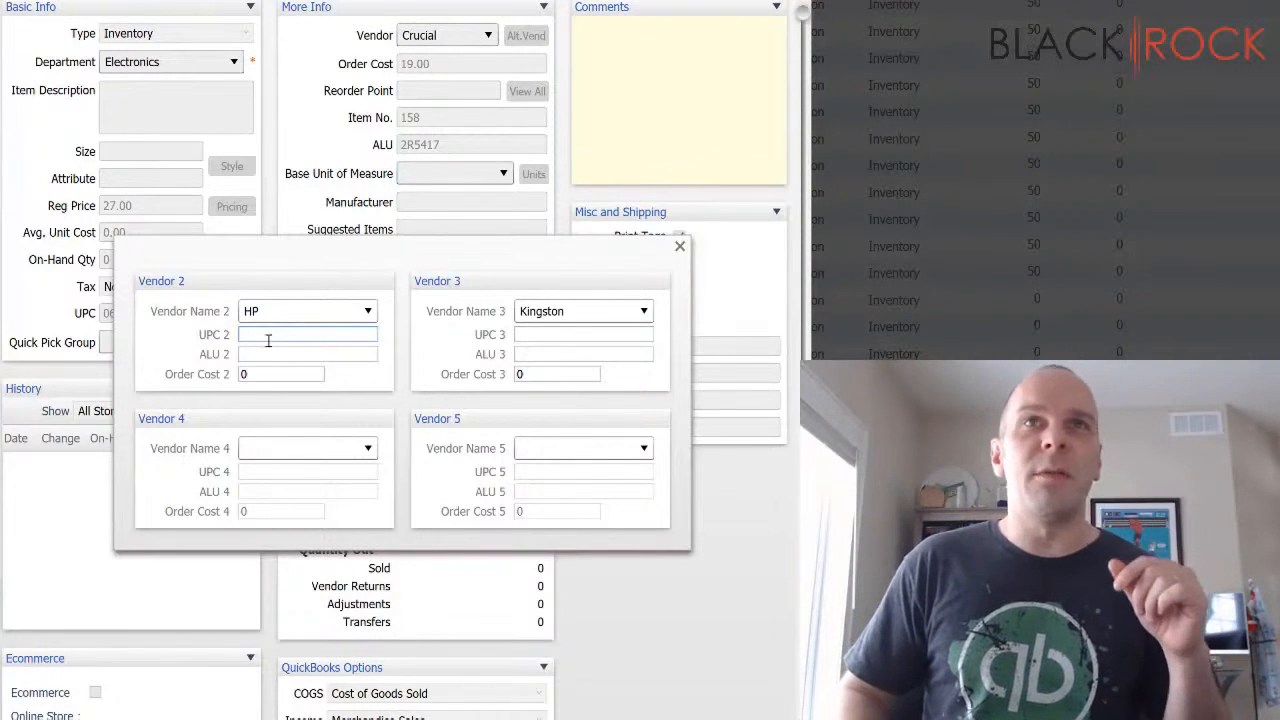
Step: Enter Order Cost 2 of 20.50 for HP and Order Cost 3 of 23 for Kingston
left_click(280, 374)
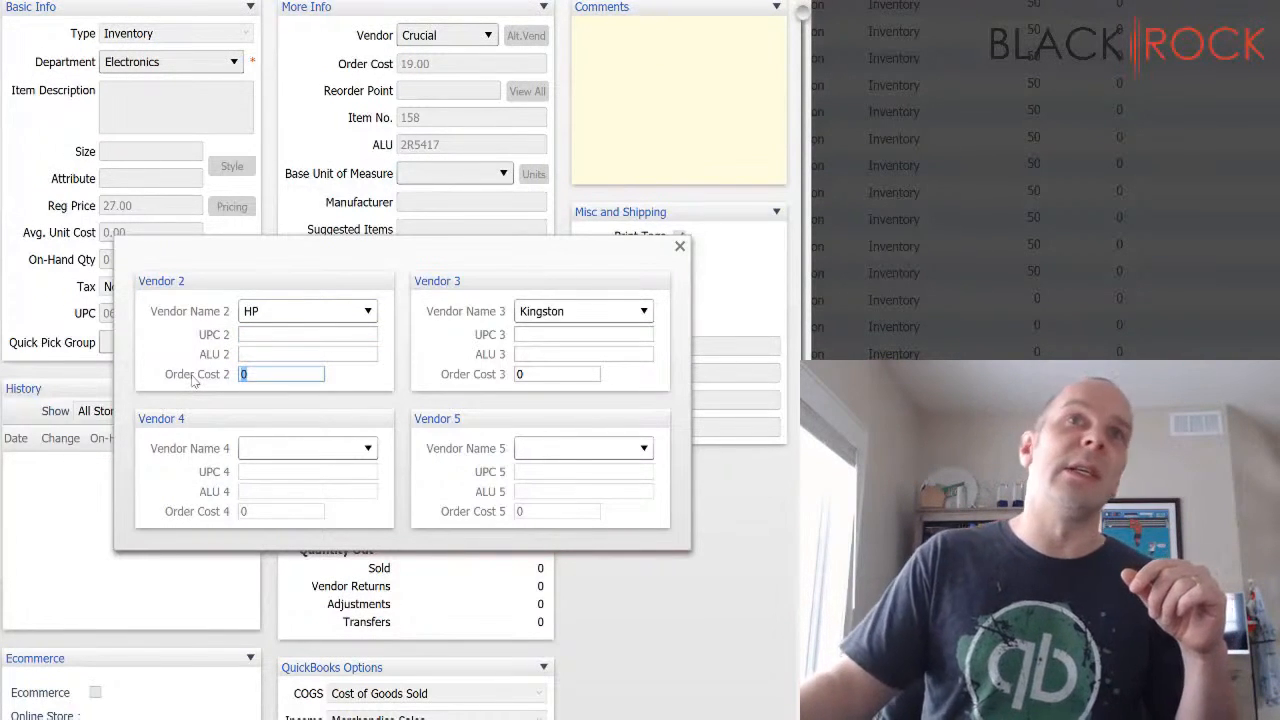
type("20")
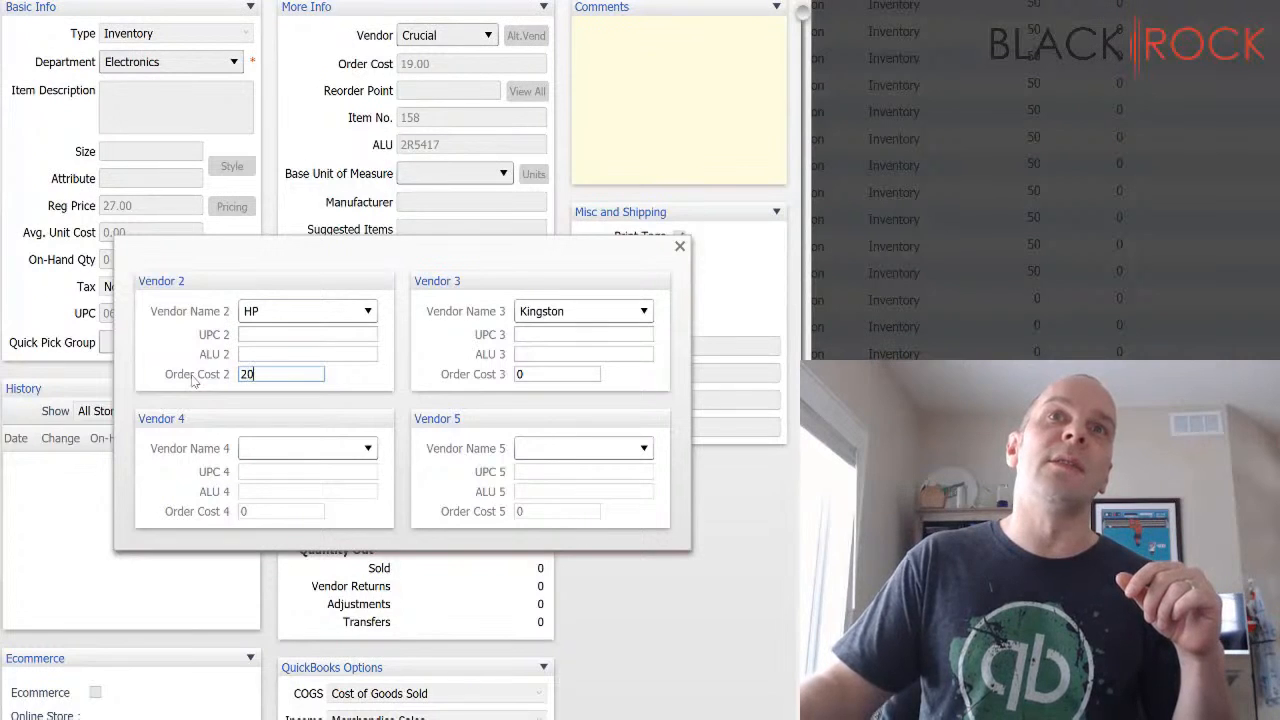
type(".50")
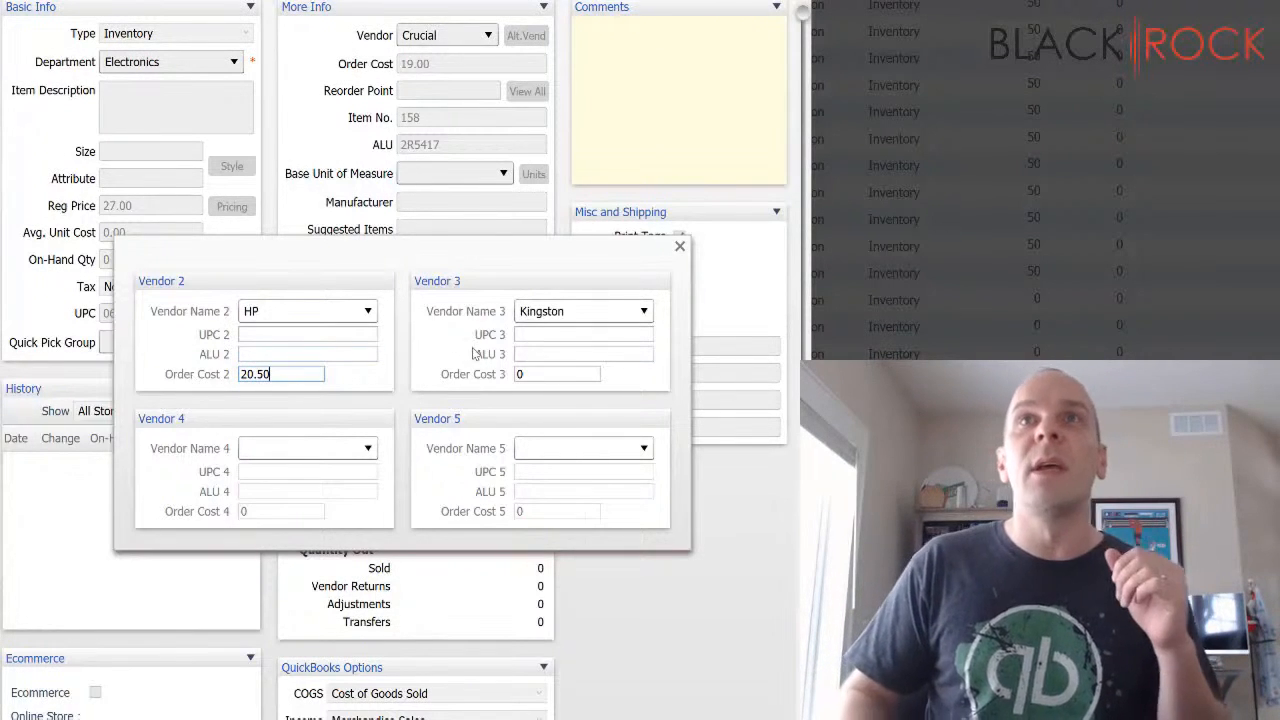
left_click(557, 374)
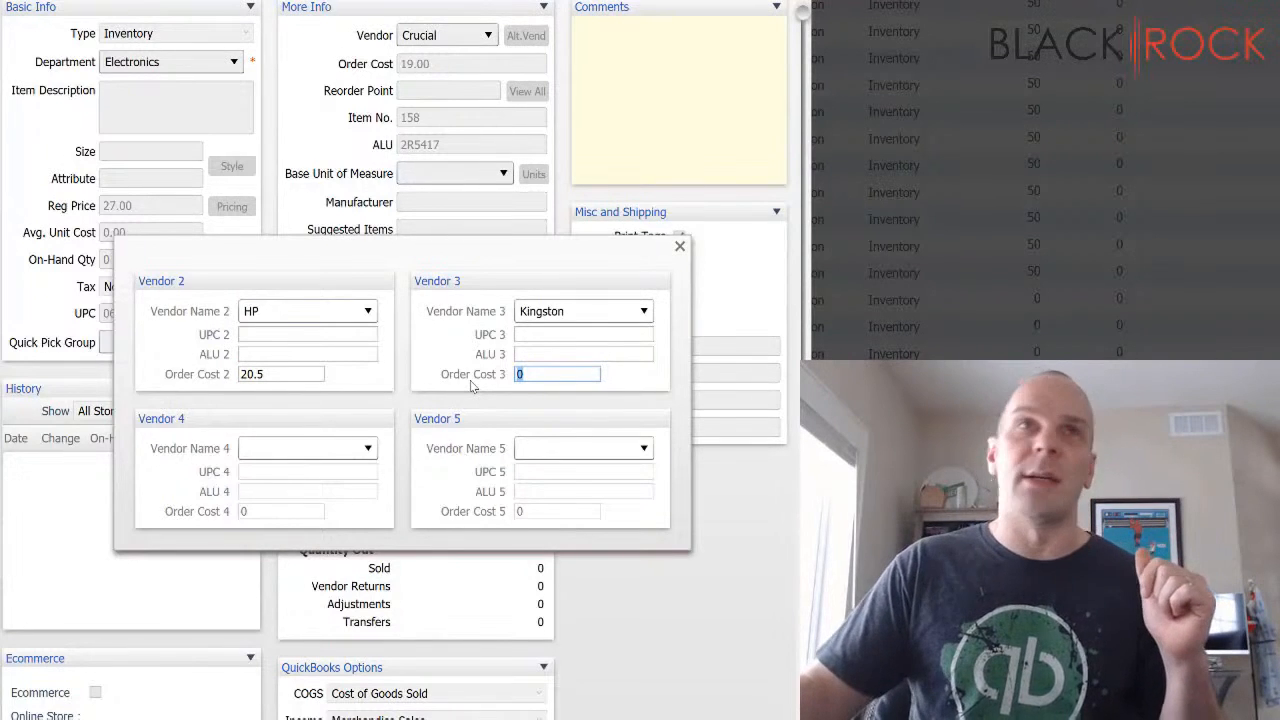
type("23")
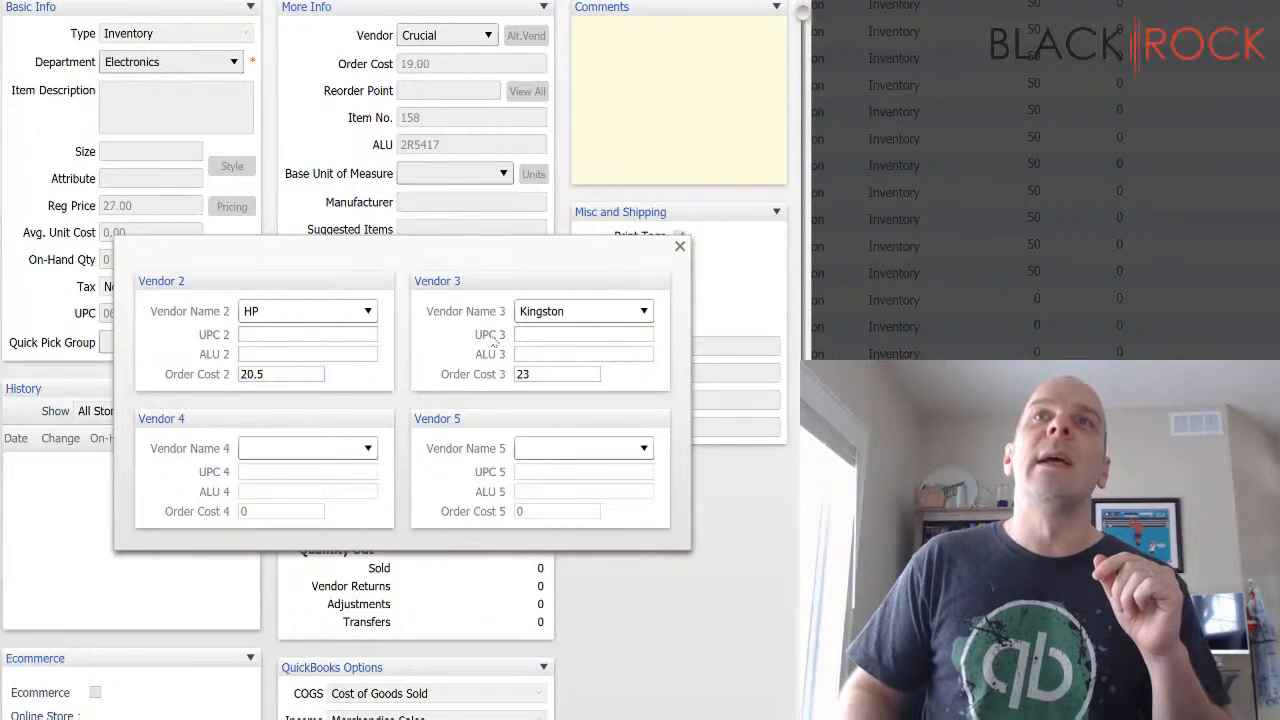
Step: Scan a UPC into HP's UPC 2 field, which raises a Duplicate UPC notice
left_click(307, 334)
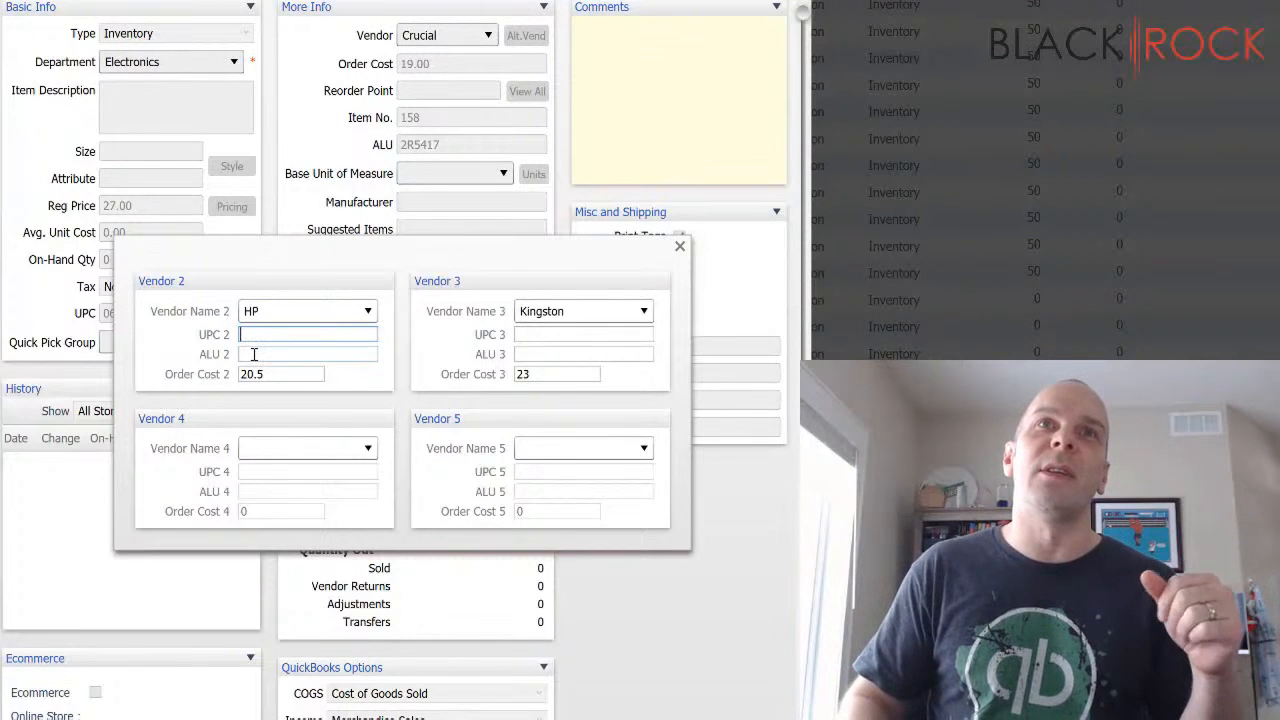
left_click(307, 354)
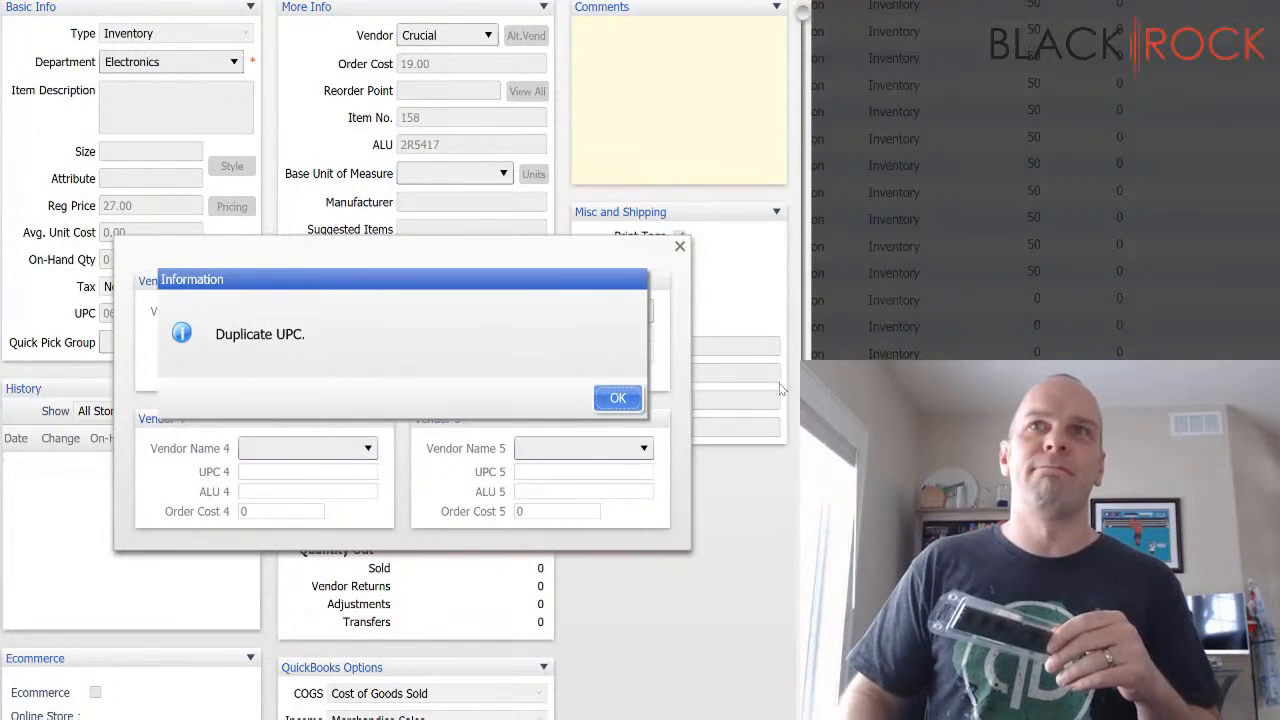
left_click(618, 398)
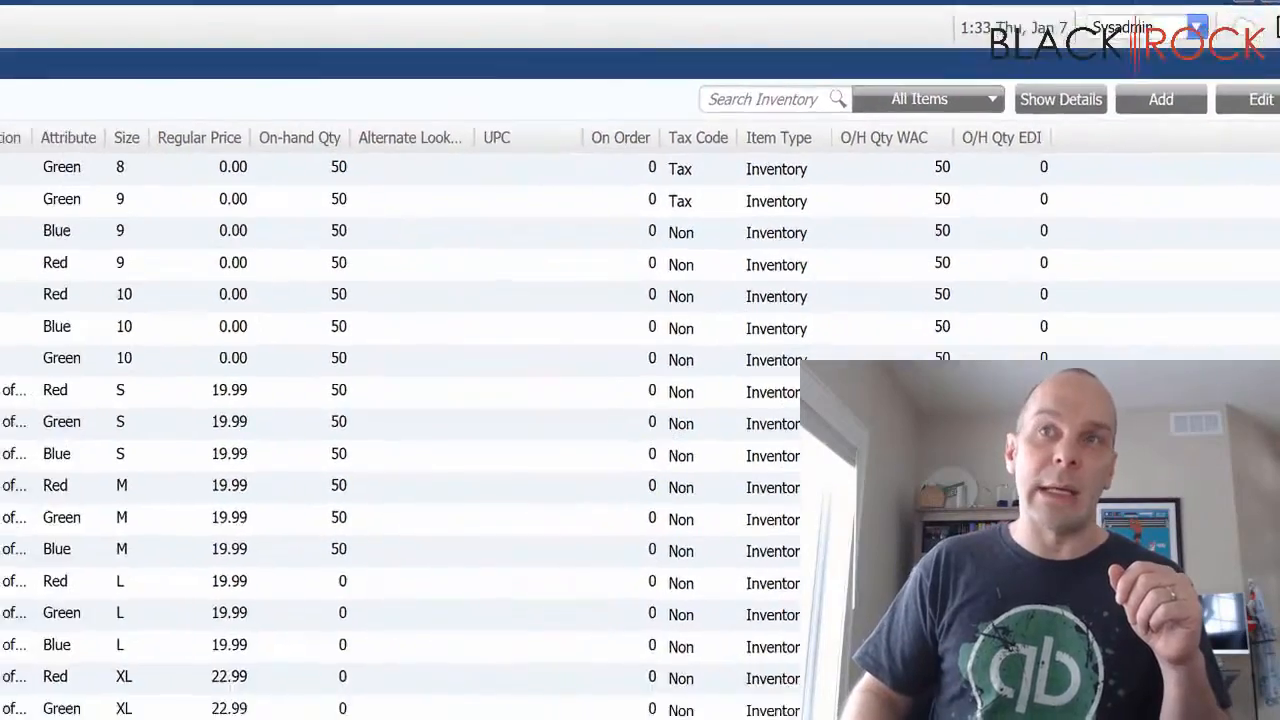
Step: Reopen the item's alternate vendors and enter ALU 3N0609 for HP and 9LL777 for Kingston
left_click(1263, 99)
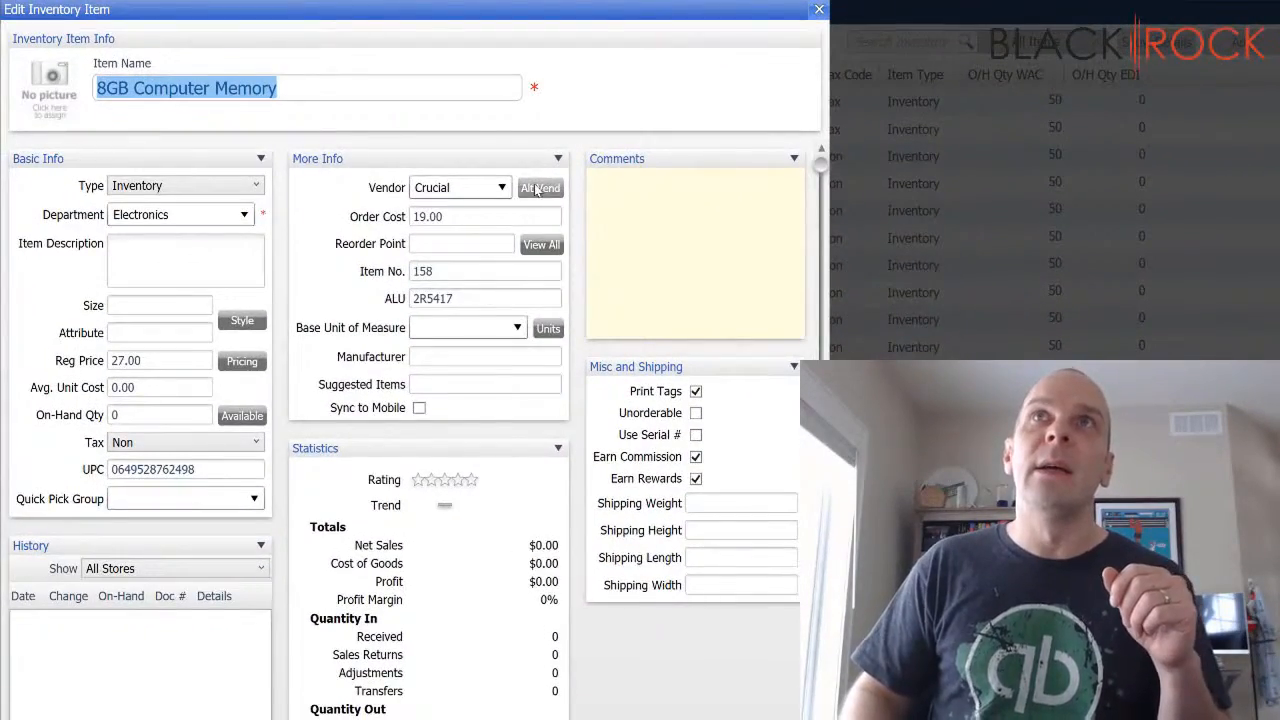
left_click(541, 188)
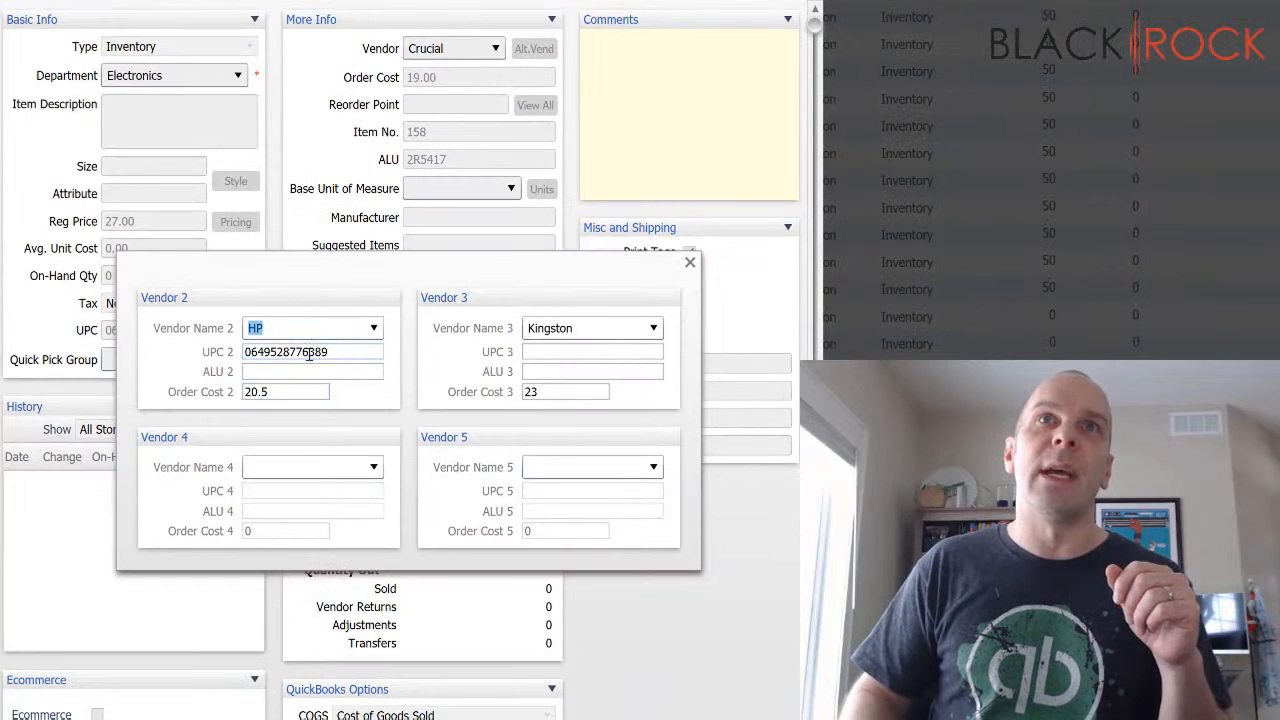
left_click(312, 371)
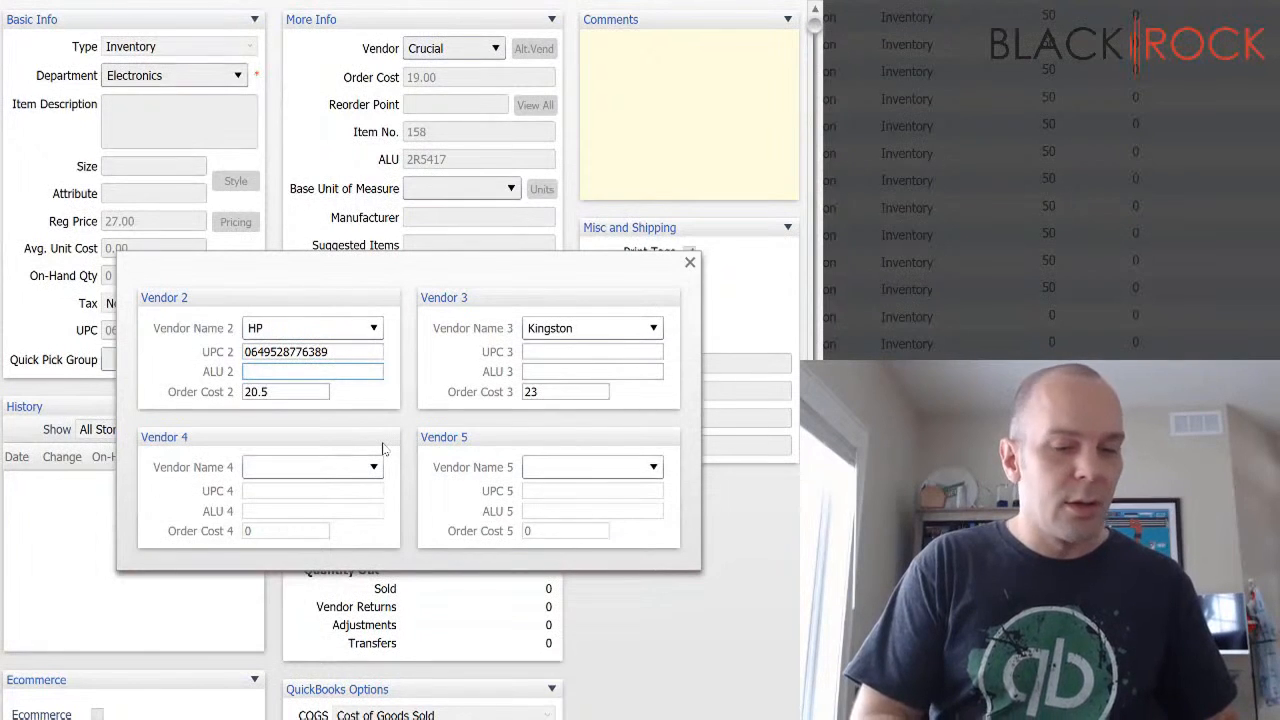
type("3N0")
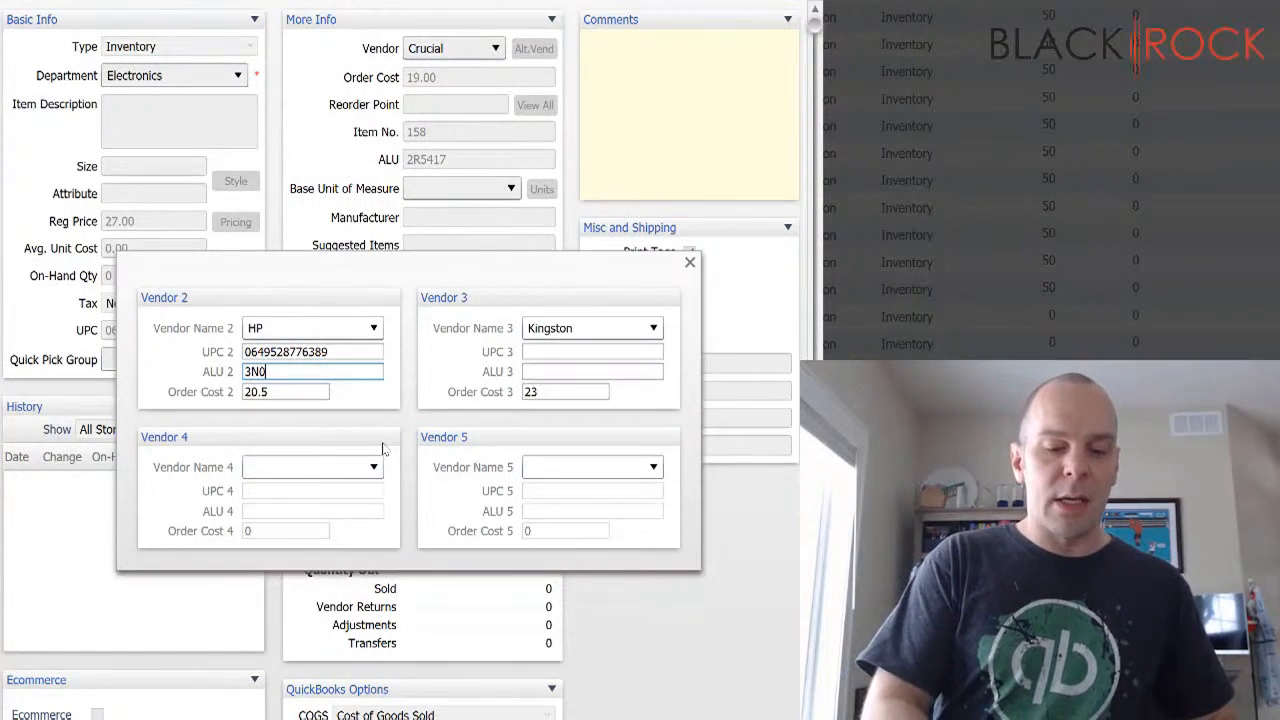
type("609")
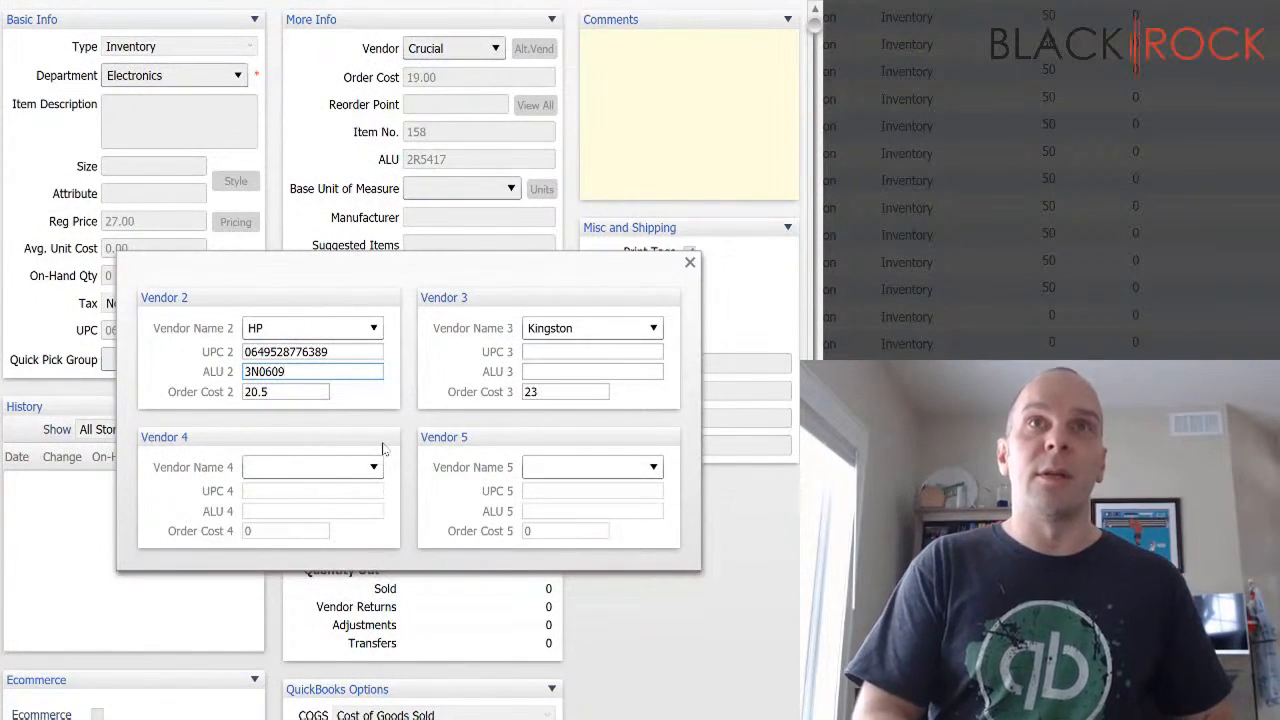
left_click(592, 371)
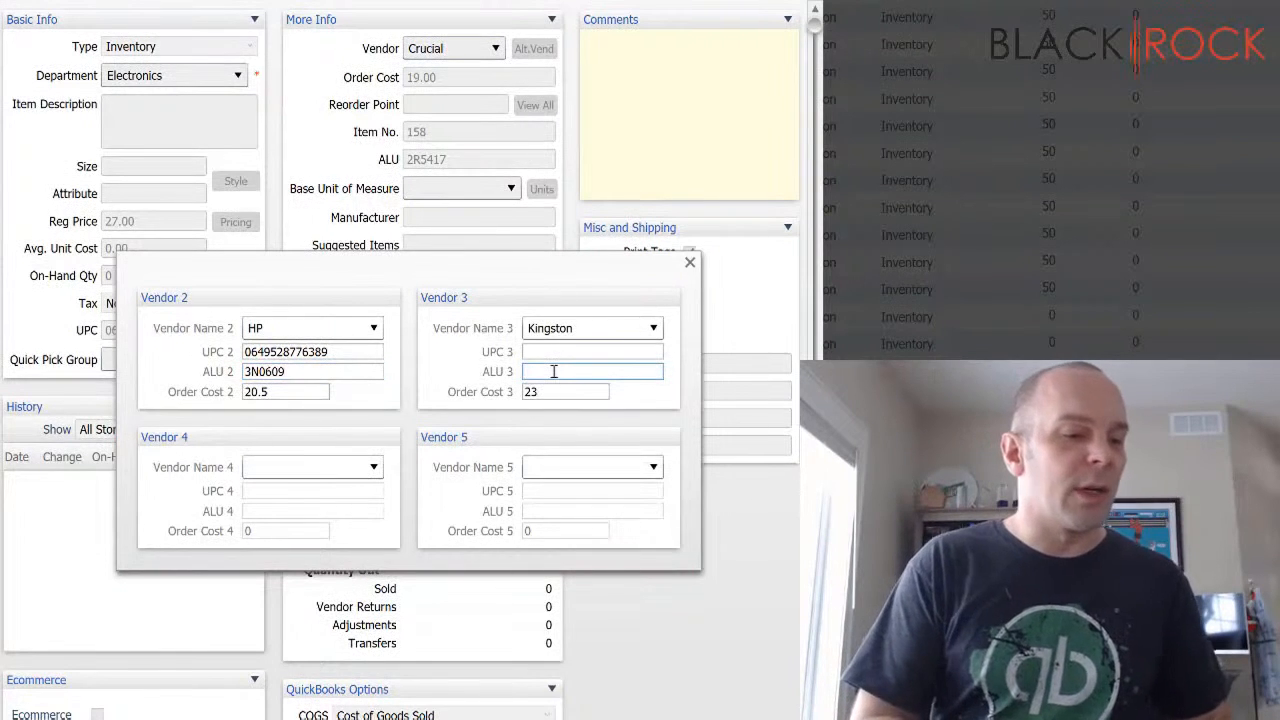
type("9L")
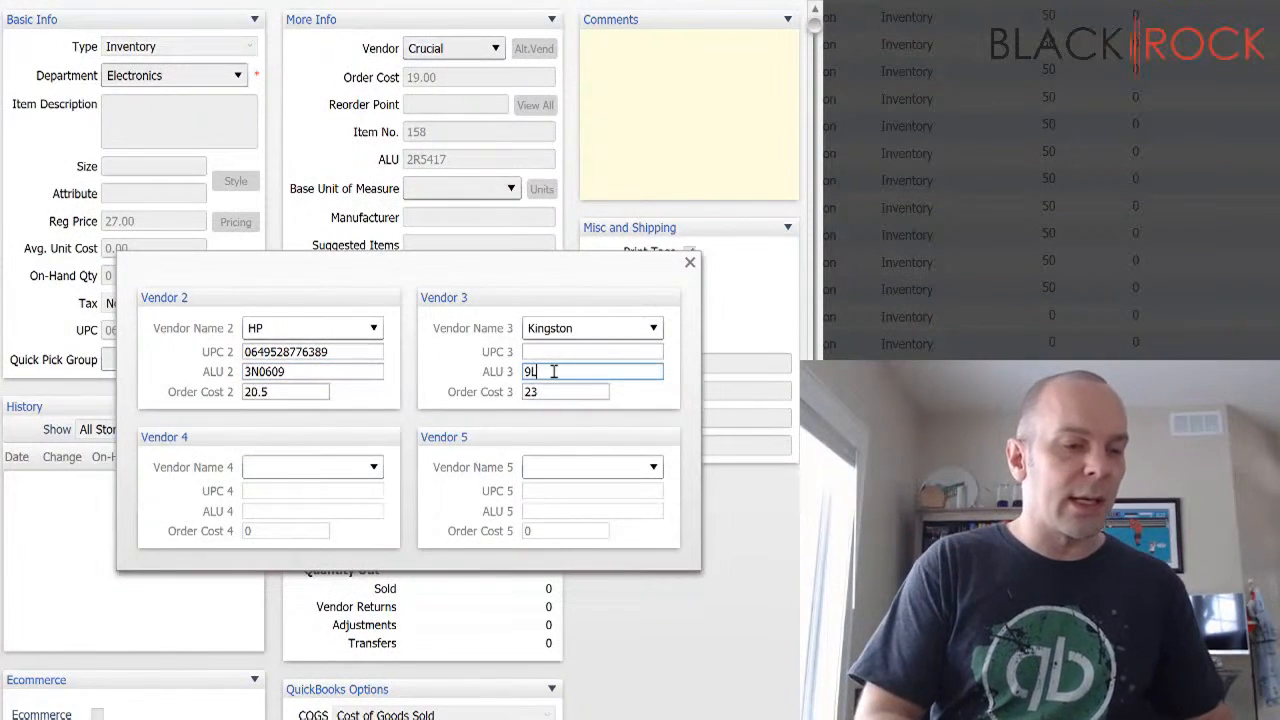
type("L777")
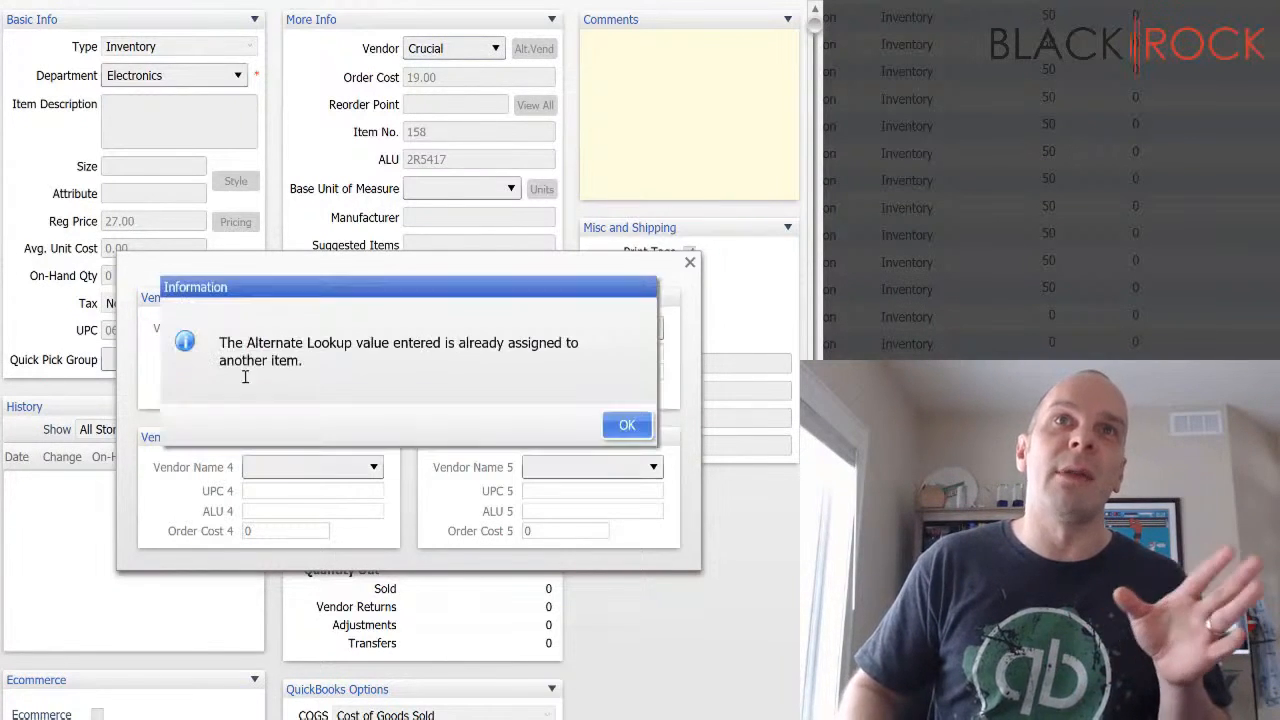
Step: Dismiss the warning and set HP's ALU to 1651654 and Kingston's to 87654654-B
left_click(627, 425)
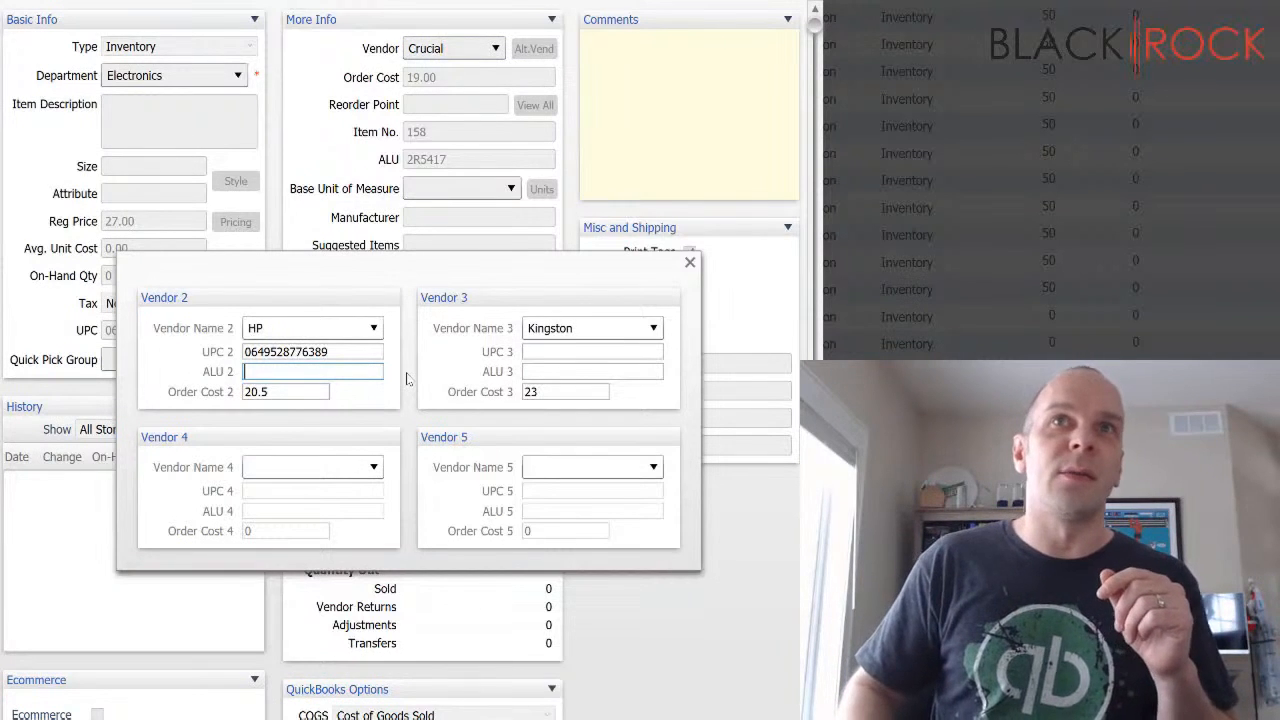
mouse_move(403, 384)
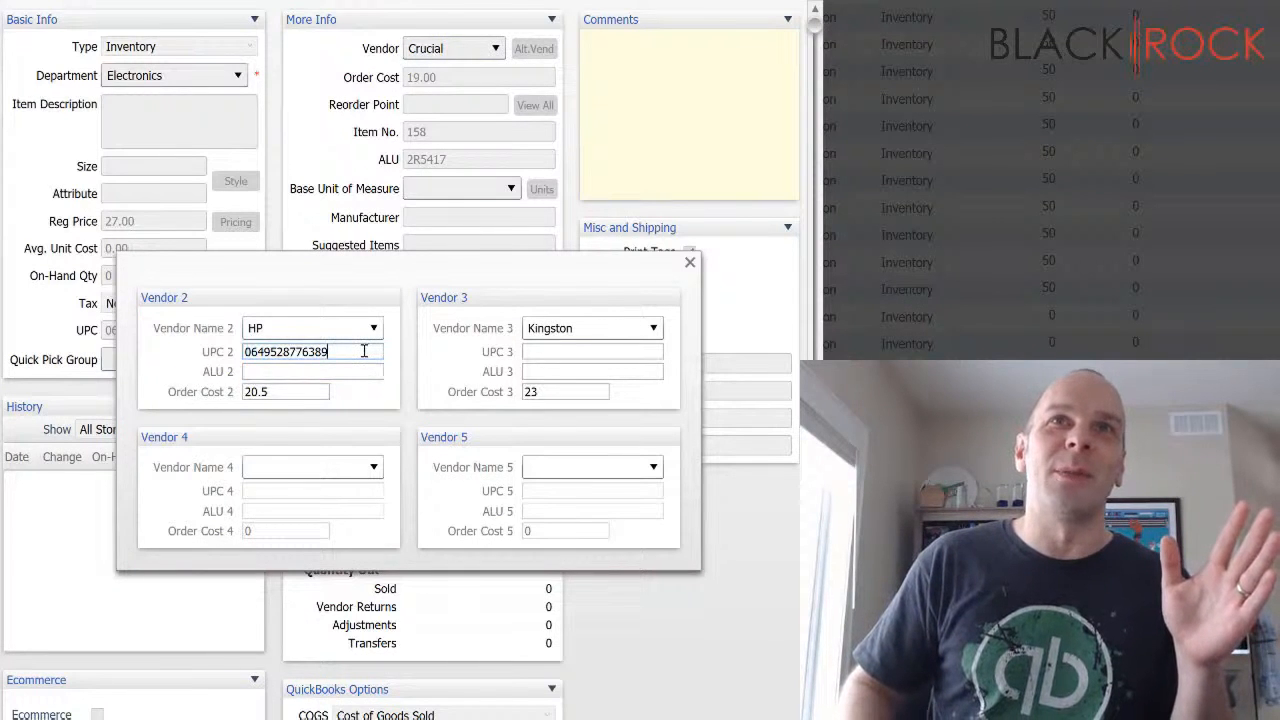
type("1651654")
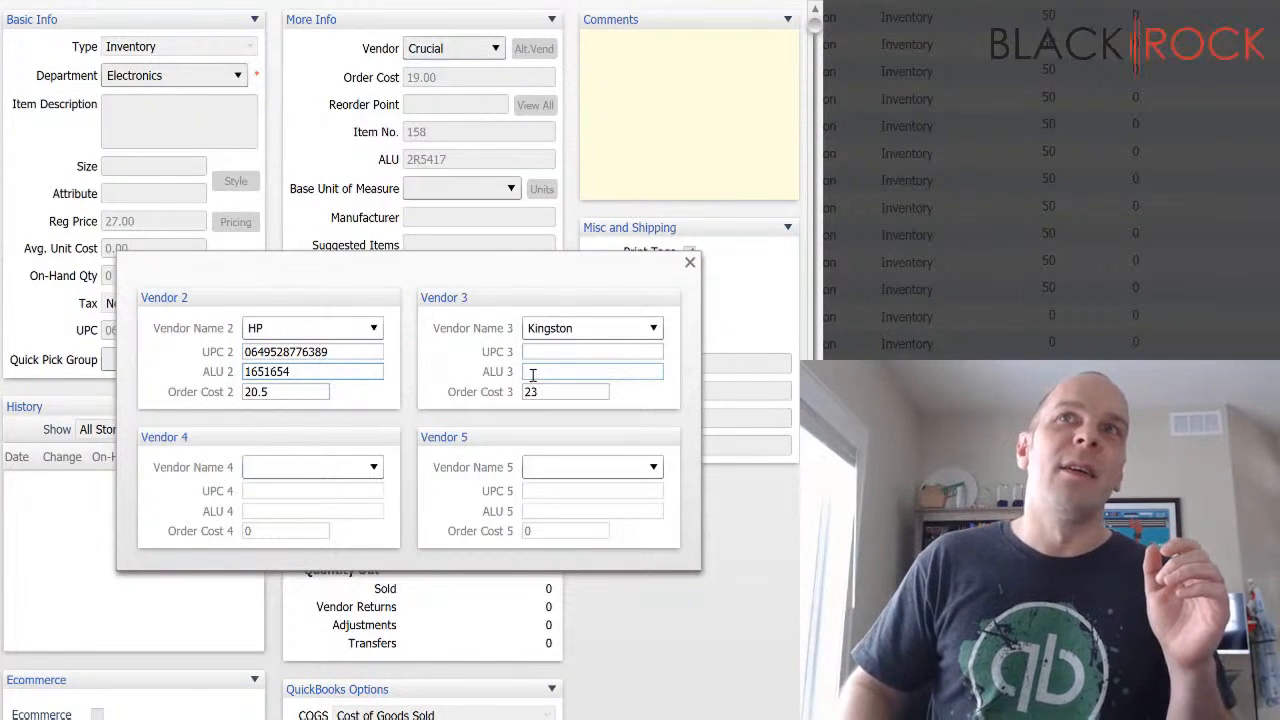
type("87654654")
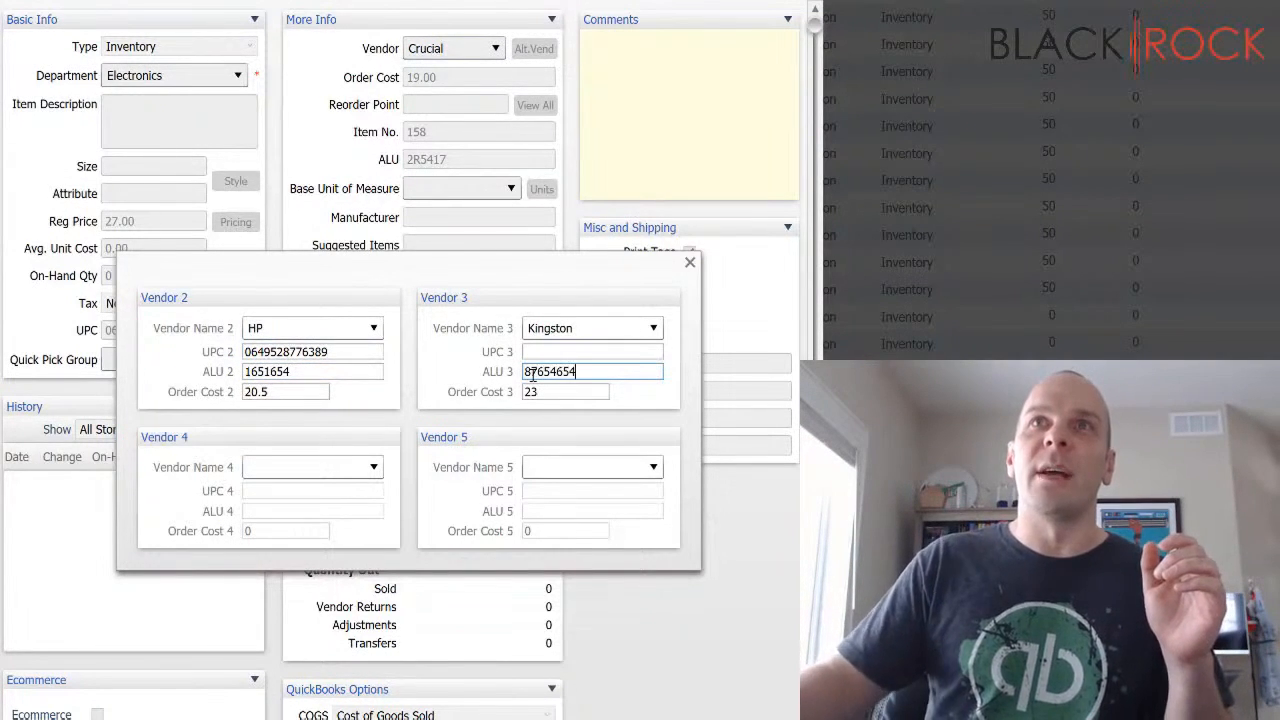
type("-B")
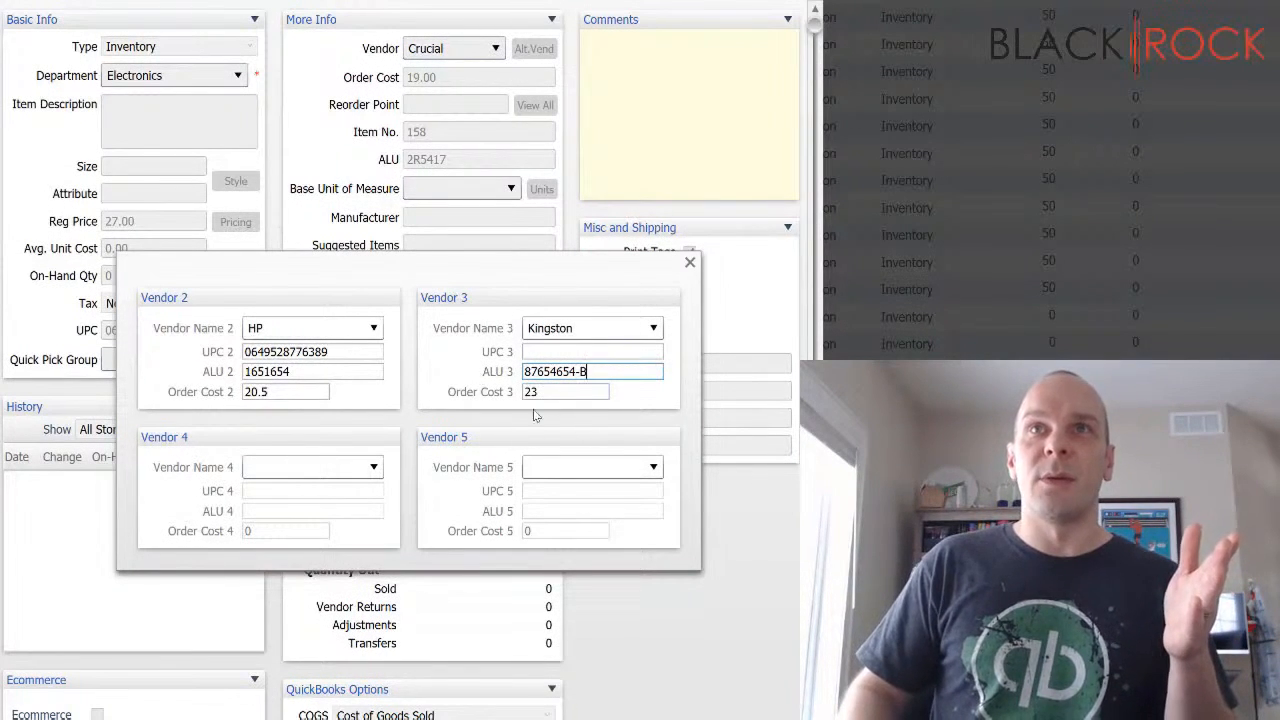
left_click(565, 392)
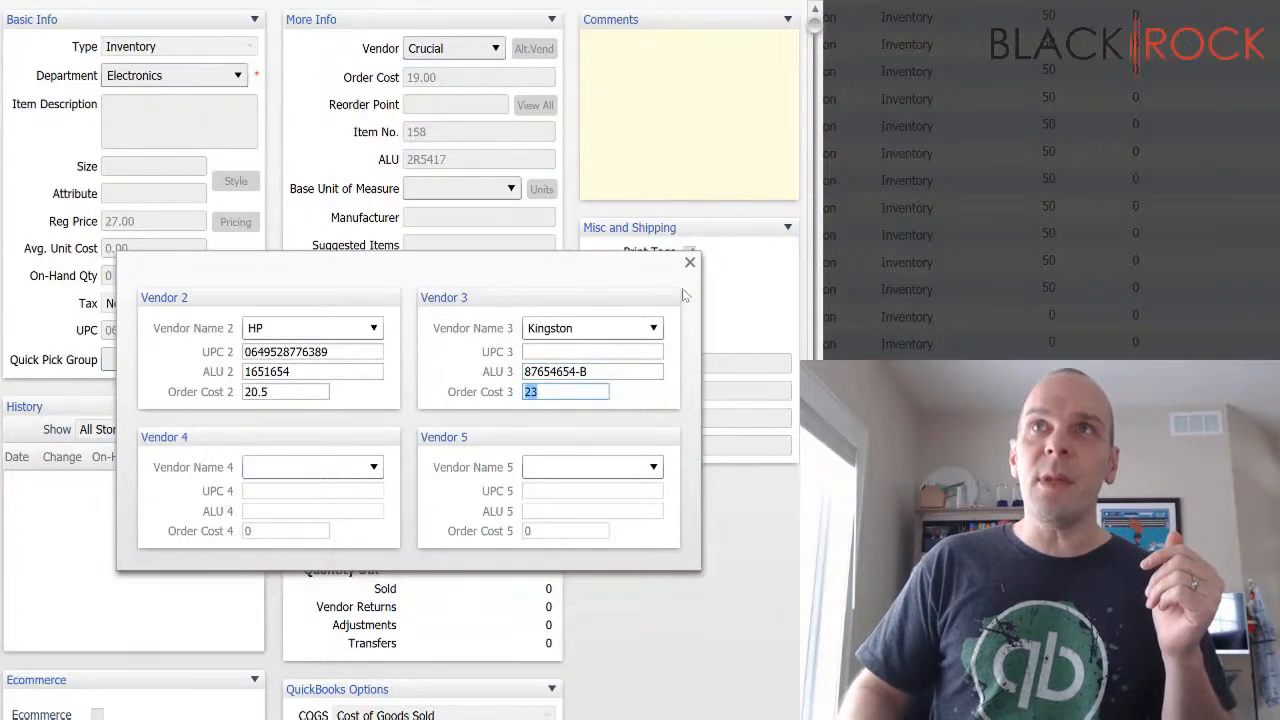
Step: Close the alternate vendor popup, reopen it to verify the saved values, then close it
left_click(689, 261)
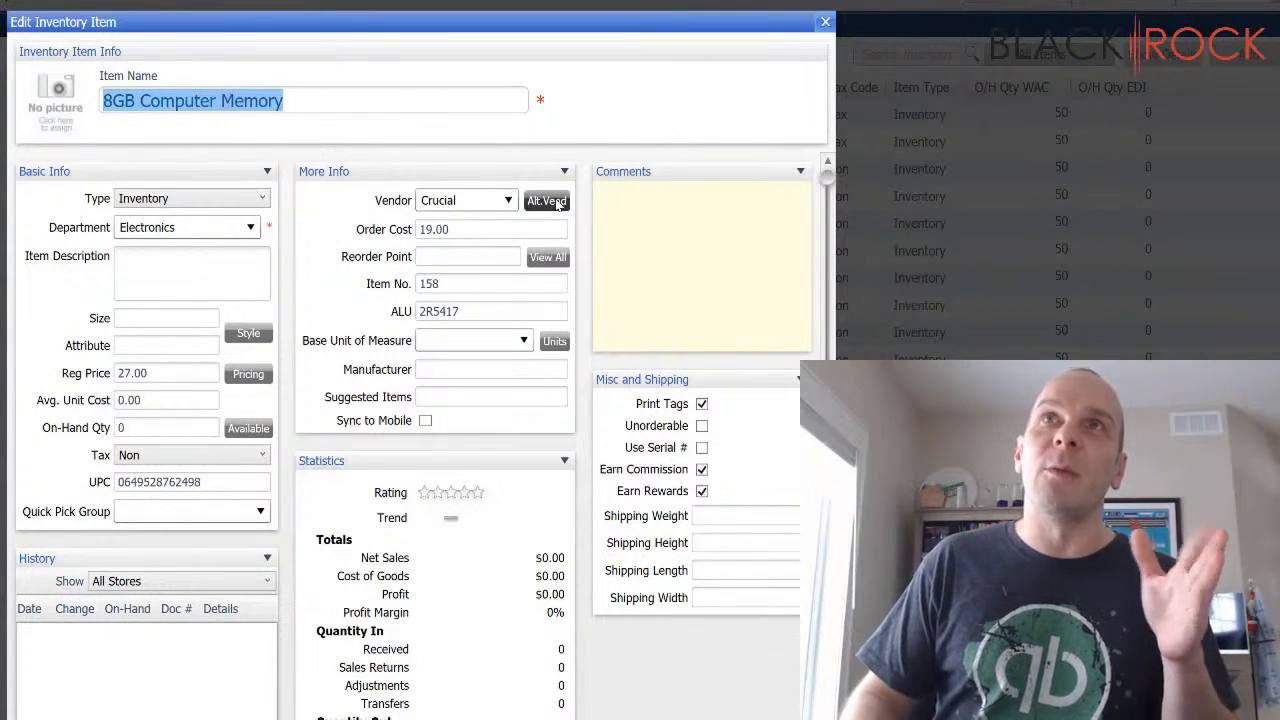
left_click(546, 200)
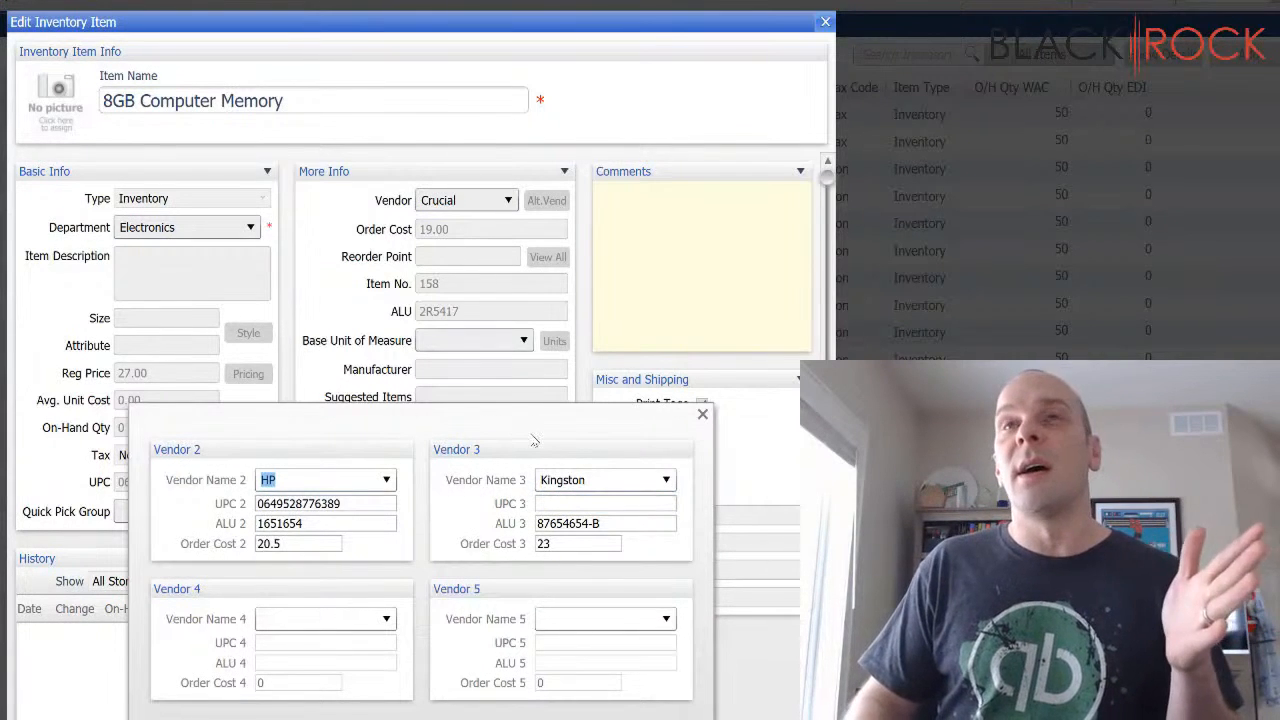
left_click(702, 413)
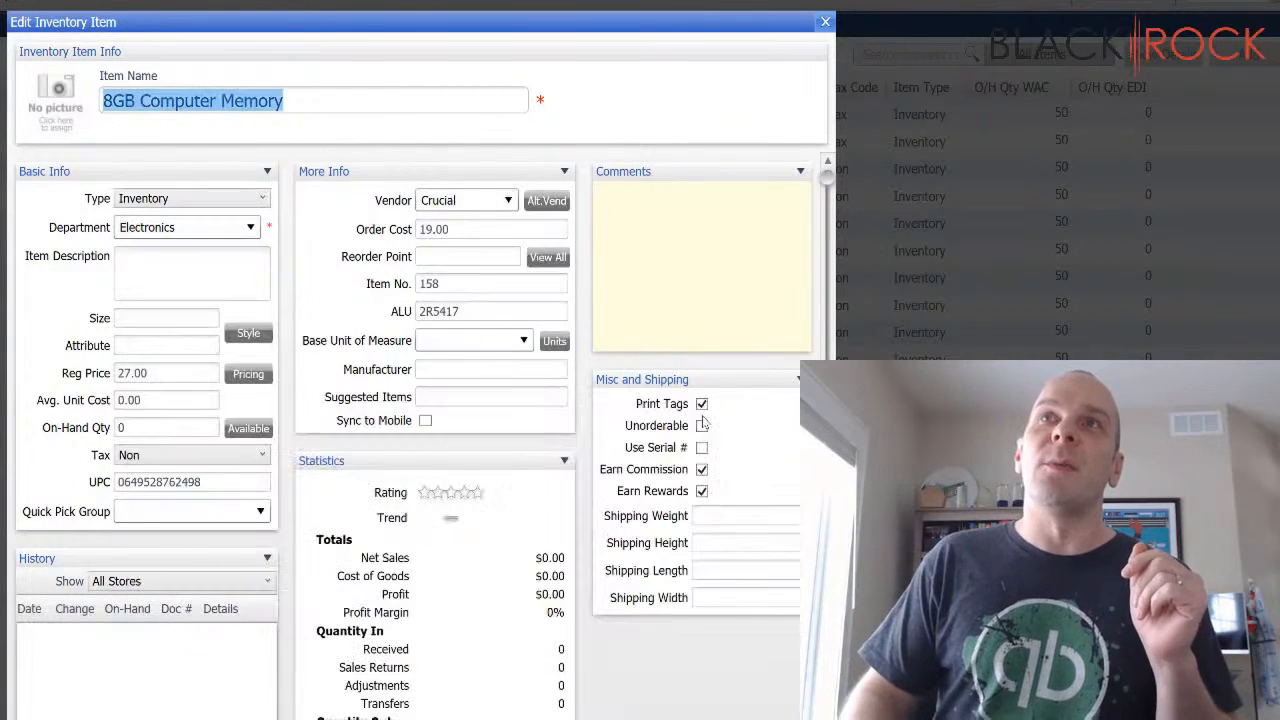